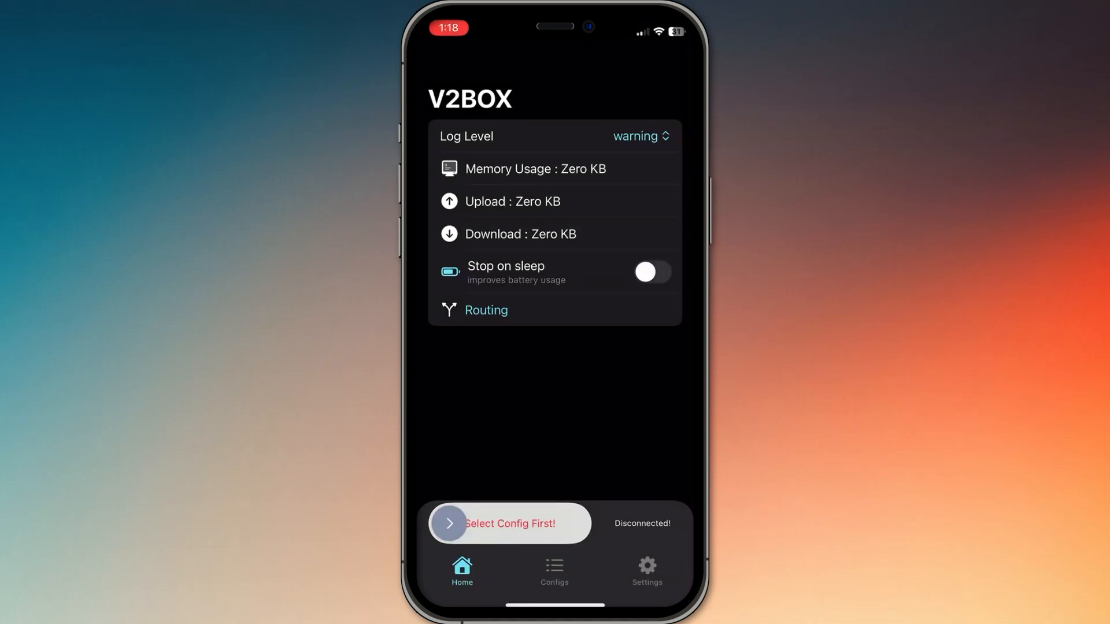
# Step: Switch to the browser and open the sponsored BlancVPN result to reach blancvpn.com
pyautogui.click(645, 569)
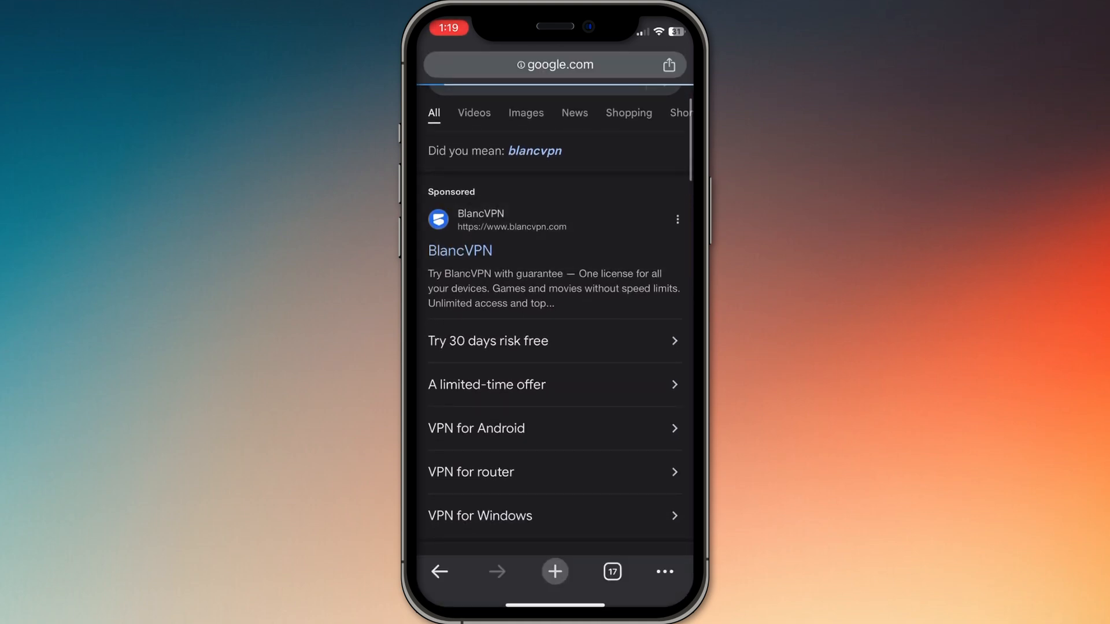
pyautogui.click(459, 249)
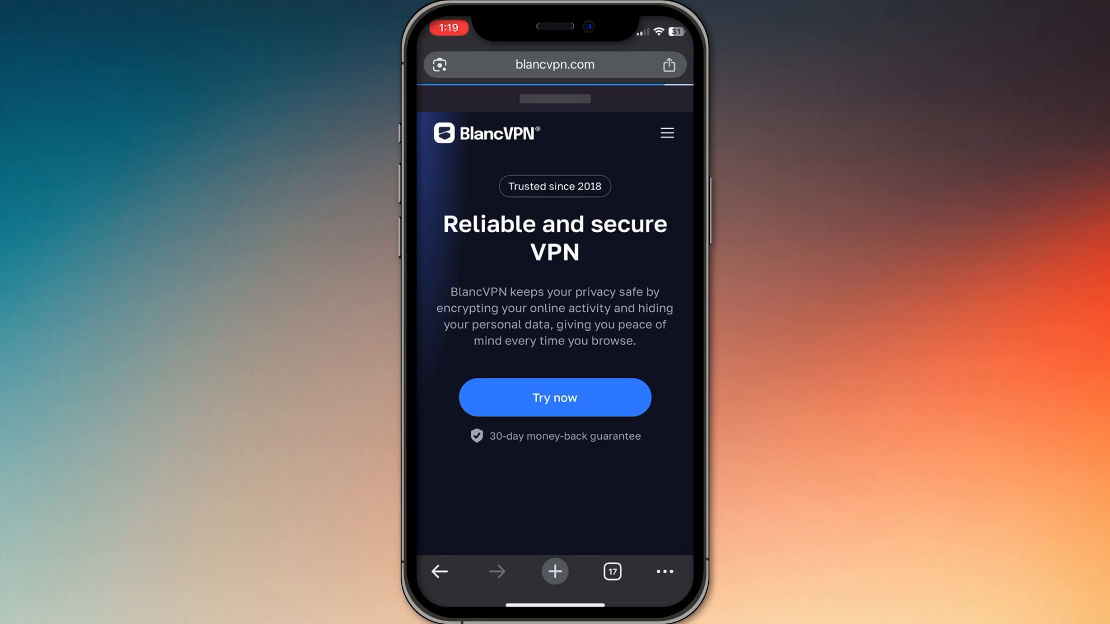
# Step: Scroll through the blancvpn.com homepage features section, then return to V2Box's empty Configs list
pyautogui.scroll(-3)
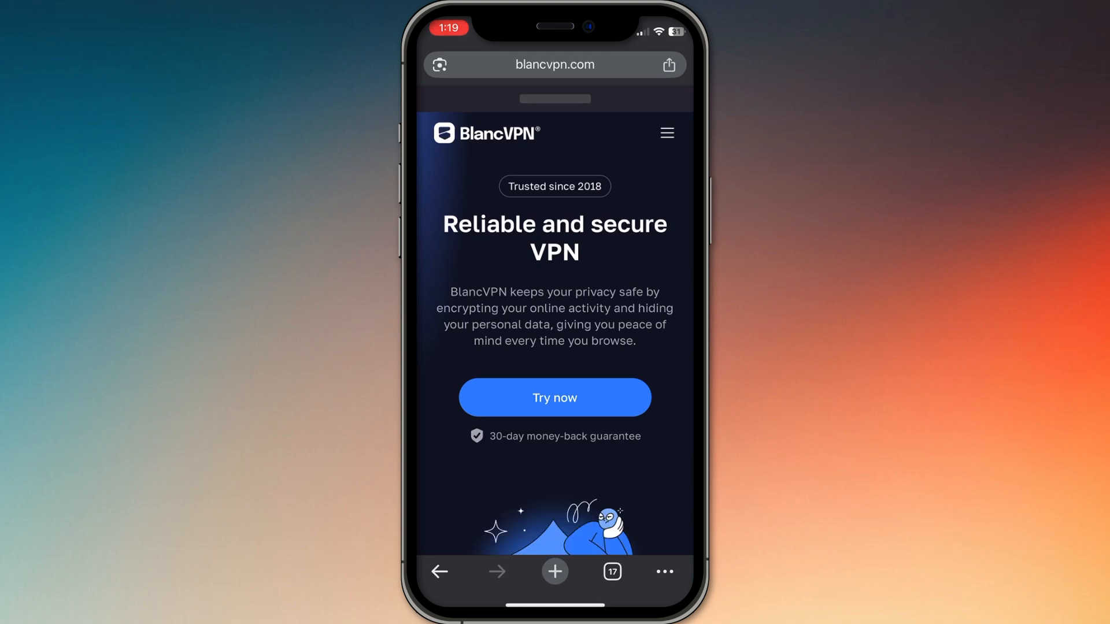
pyautogui.scroll(-3)
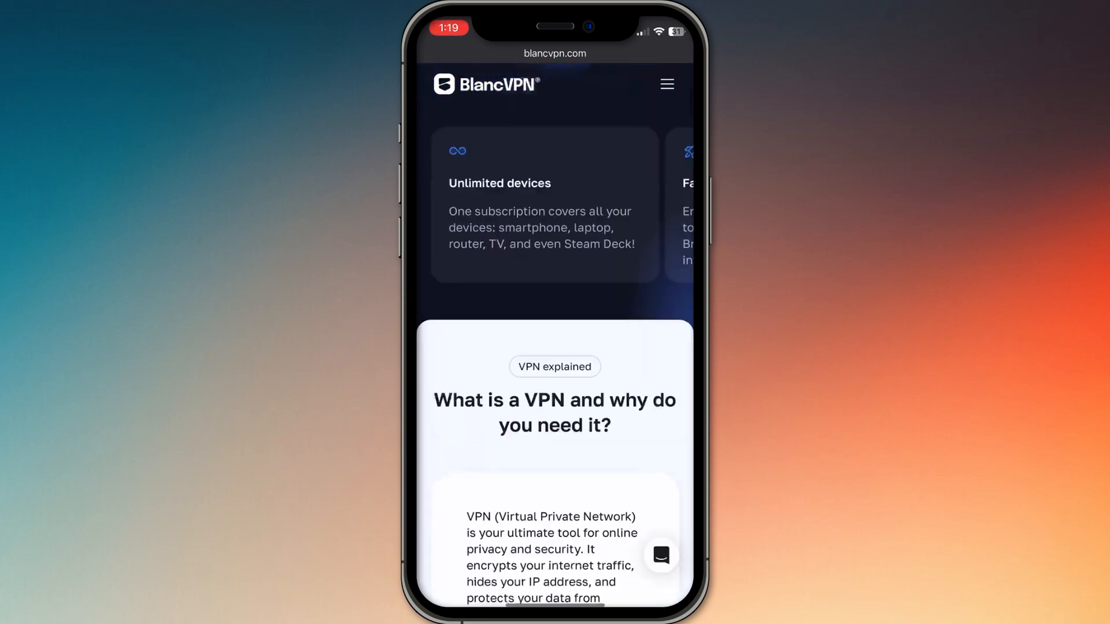
pyautogui.scroll(-3)
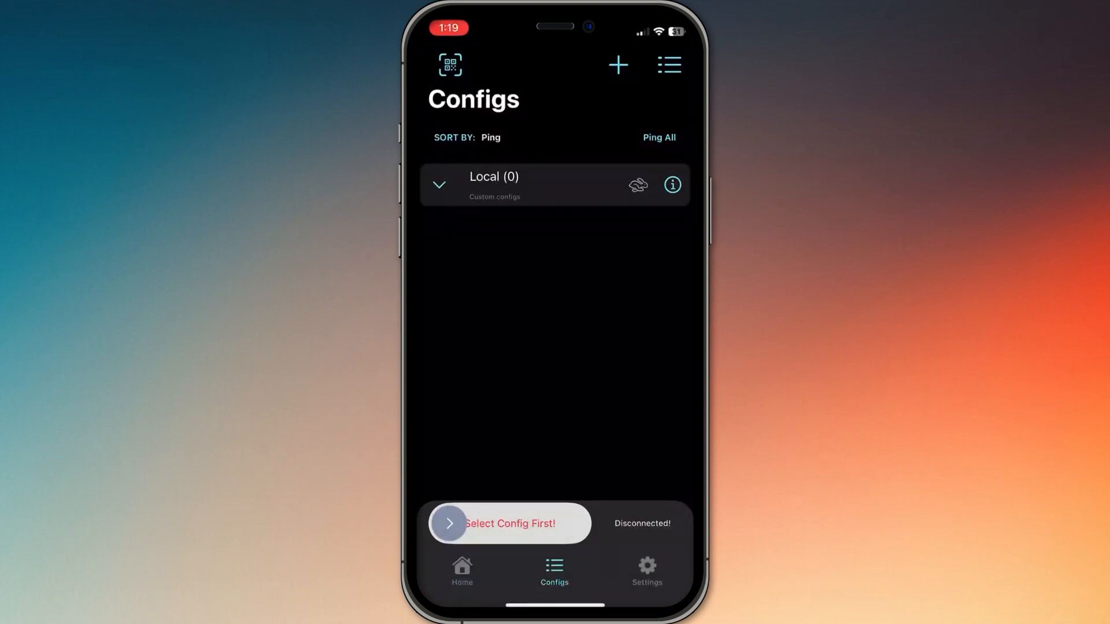
pyautogui.click(617, 64)
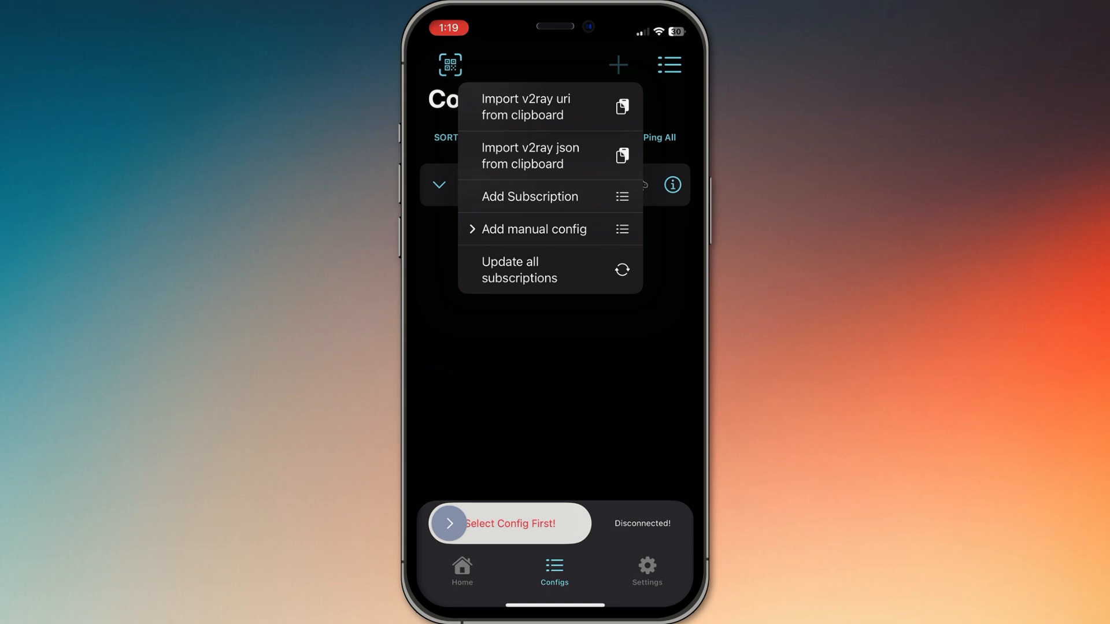
pyautogui.click(617, 64)
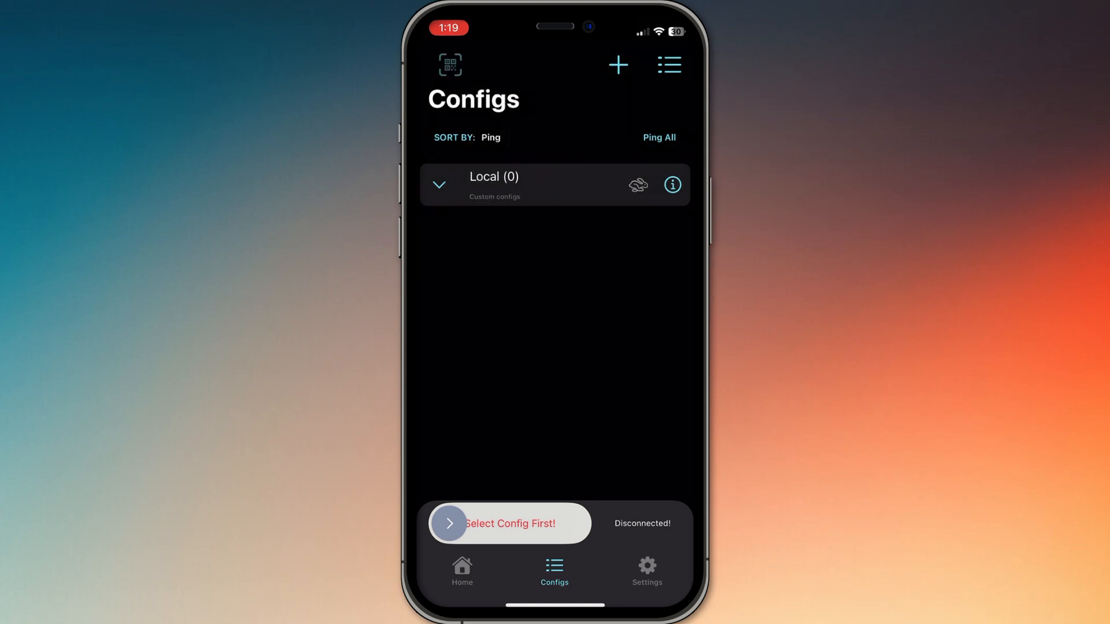